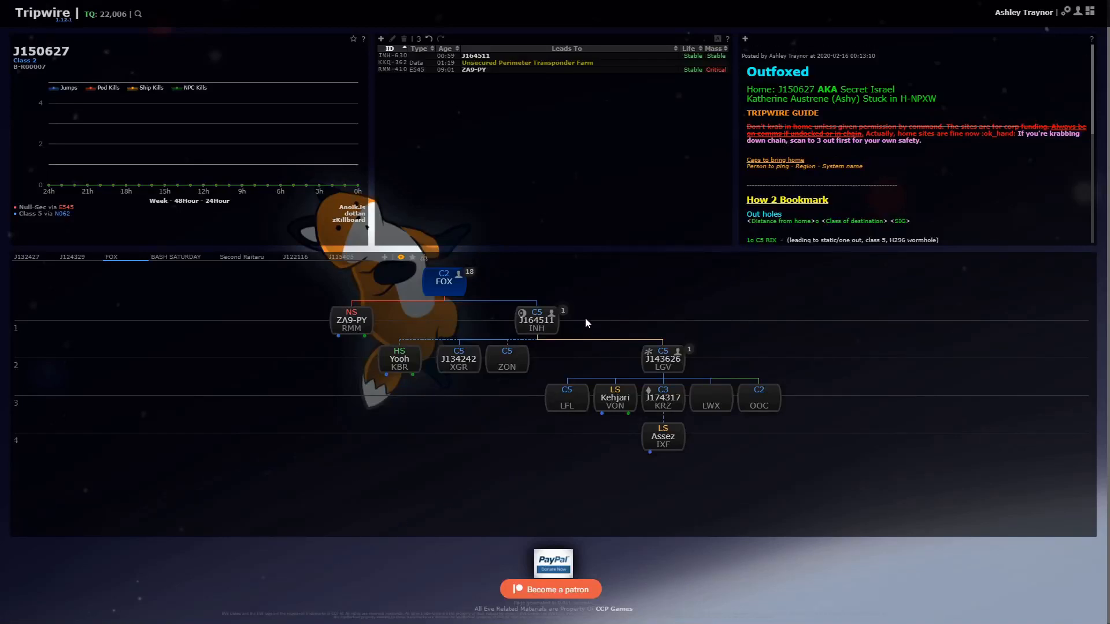
Step: Set Chain Map Node Reference to Signature ID in preferences and save
{"action": "left_click", "coordinate": [1063, 10]}
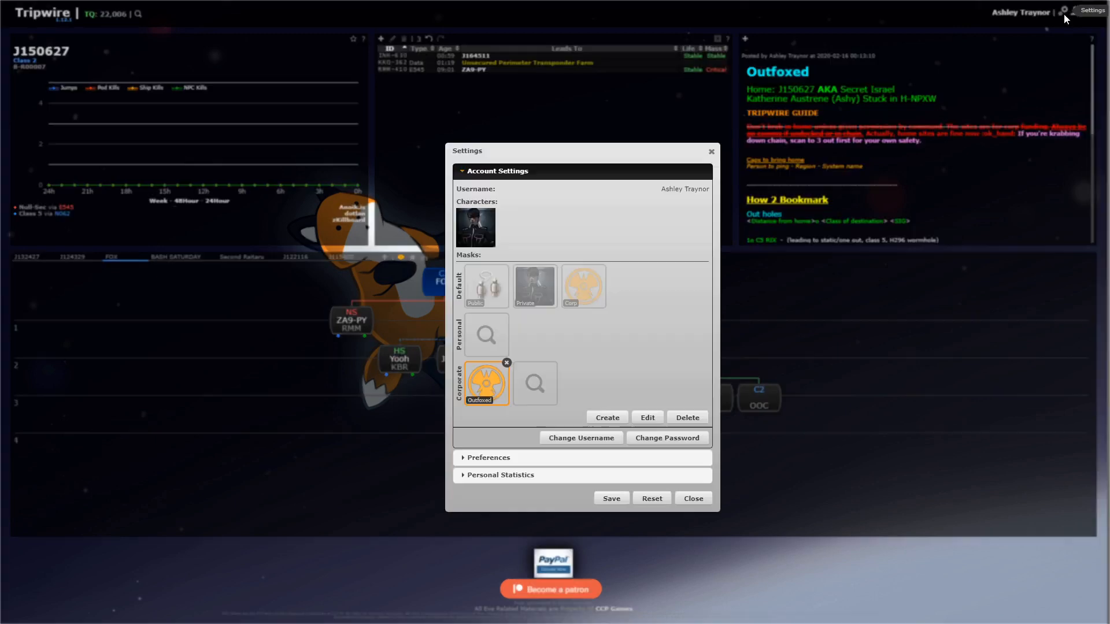
{"action": "left_click", "coordinate": [488, 457]}
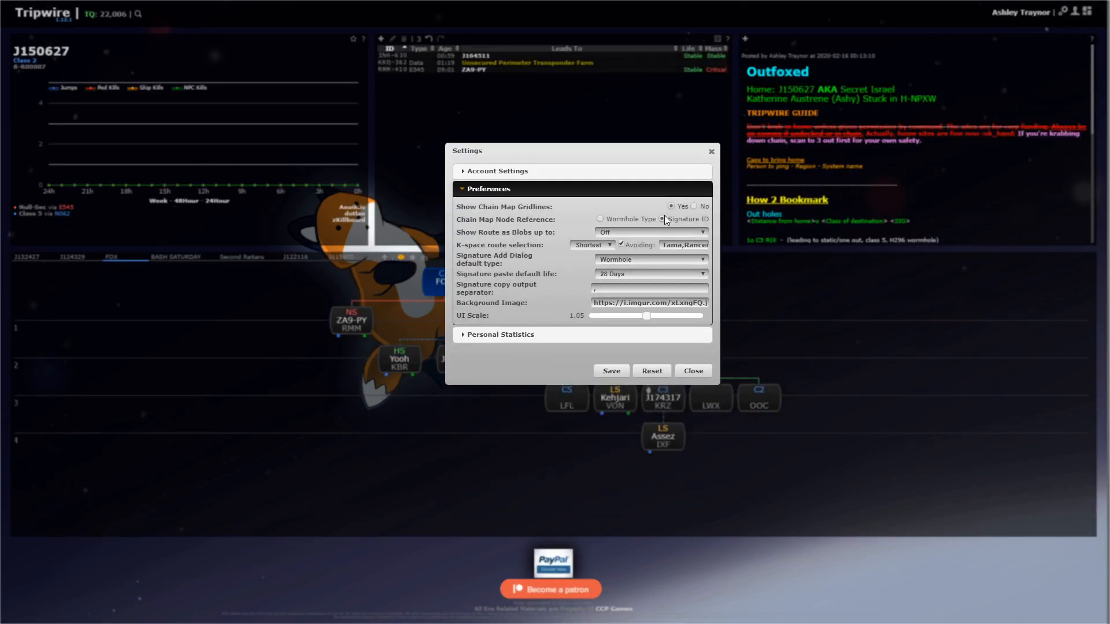
{"action": "left_click", "coordinate": [663, 219]}
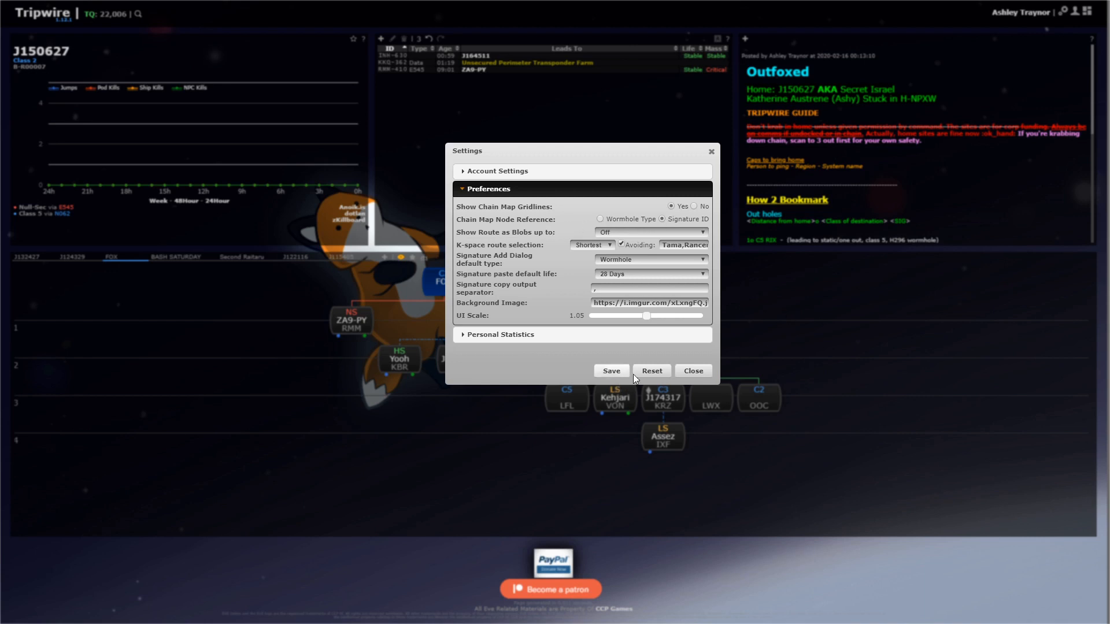
{"action": "left_click", "coordinate": [691, 370]}
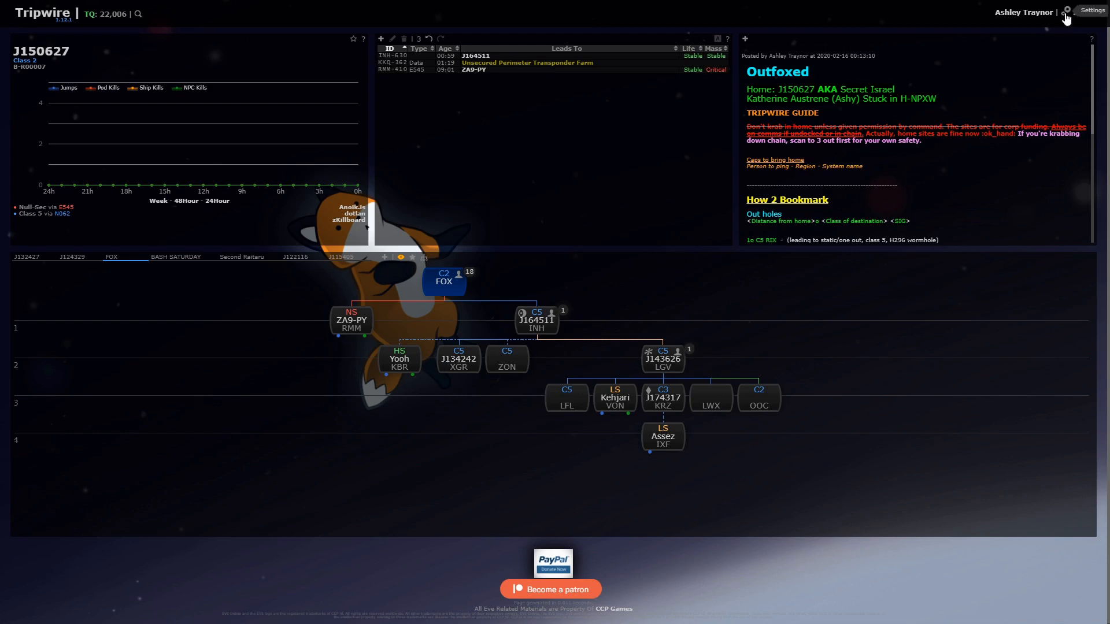
Step: Switch to the Outfoxed corporate mask and save the settings
{"action": "left_click", "coordinate": [1066, 11]}
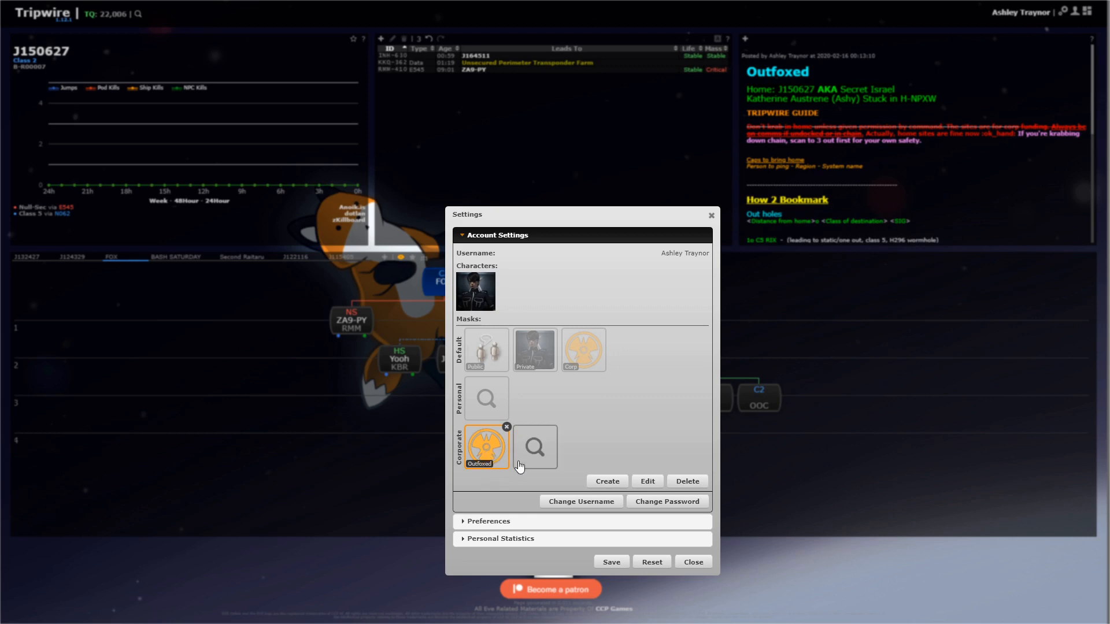
{"action": "left_click", "coordinate": [535, 447]}
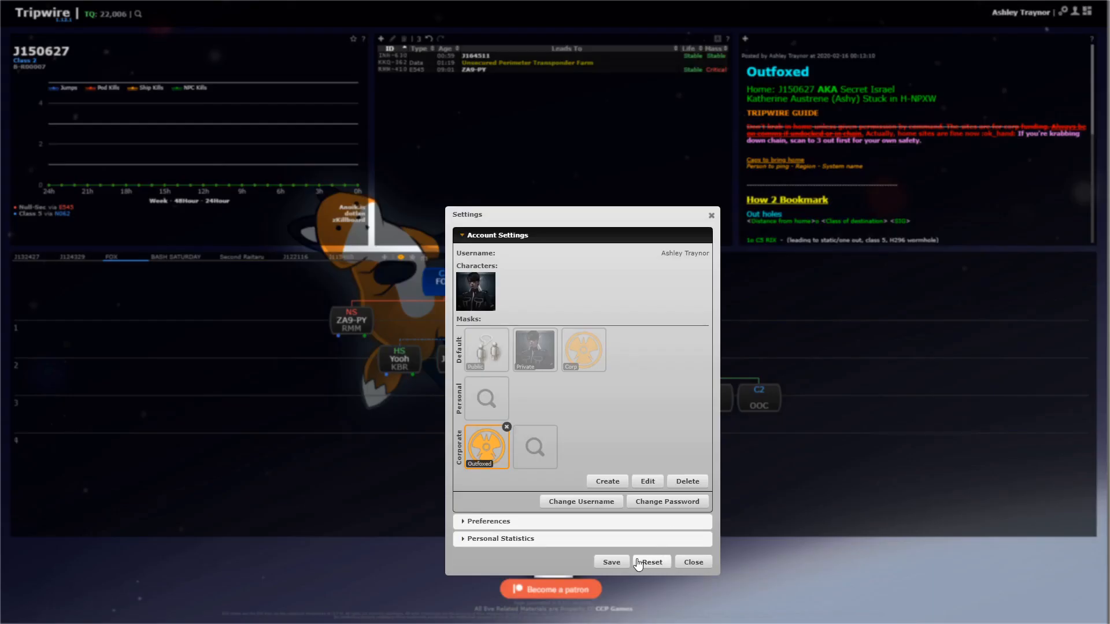
{"action": "left_click", "coordinate": [692, 562]}
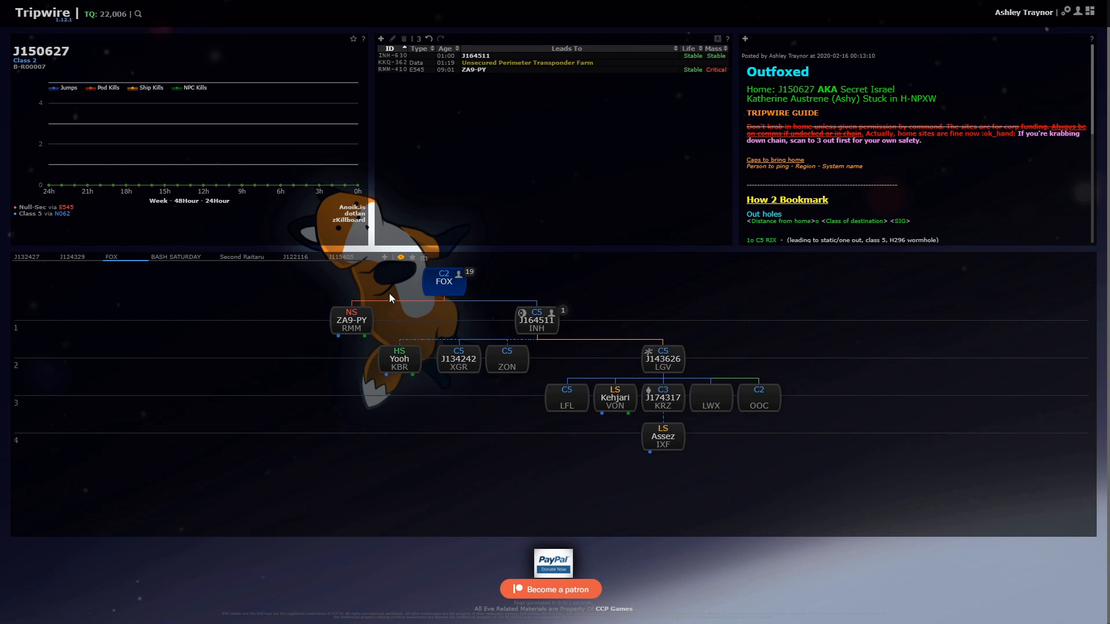
Step: Add a chain tab named 'e4tg3425t34' rooted at system J150627
{"action": "left_click", "coordinate": [383, 256]}
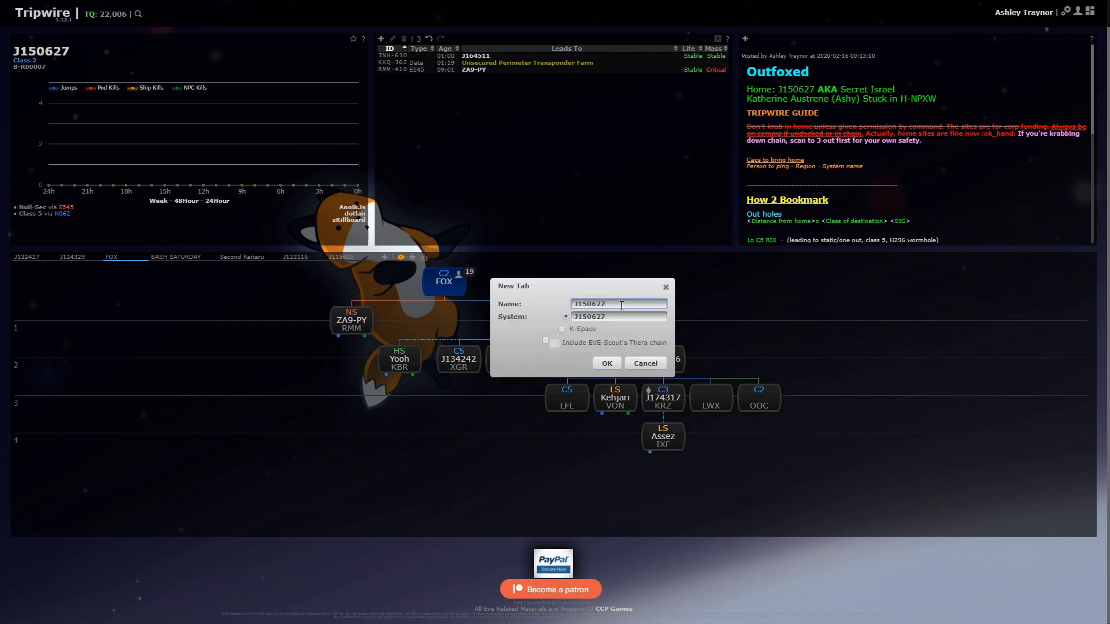
{"action": "double_click", "coordinate": [615, 303]}
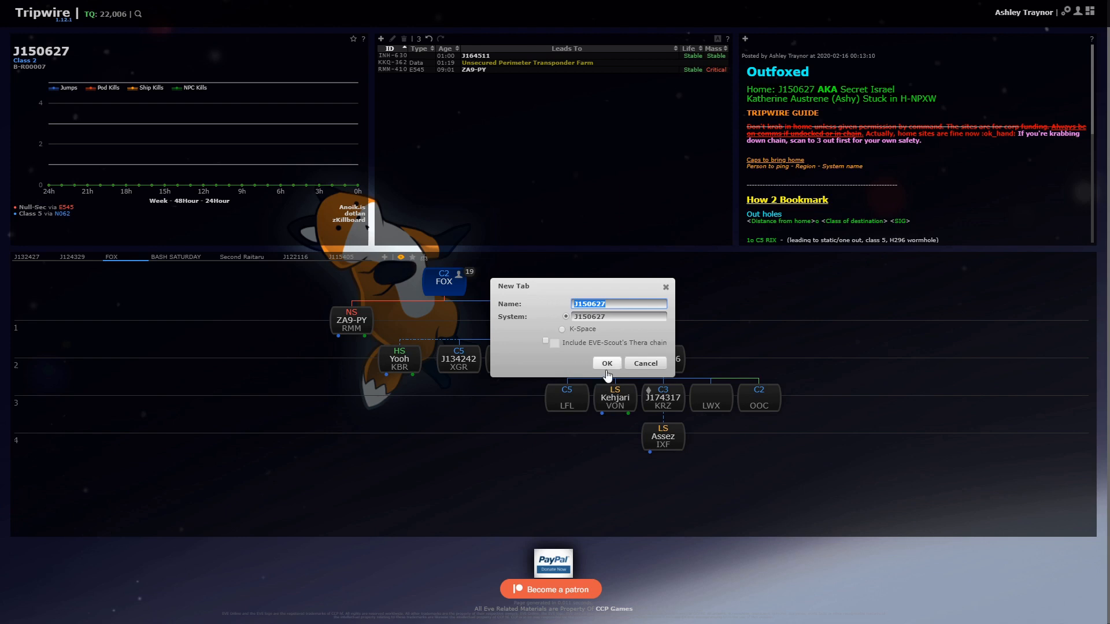
{"action": "type", "text": "e4tg3425t34"}
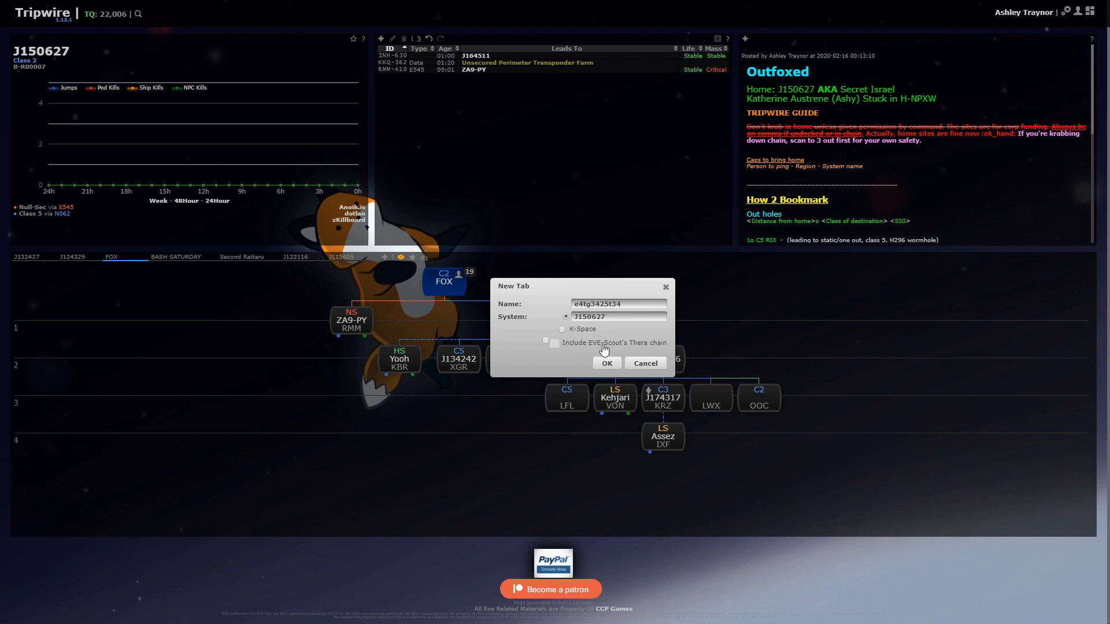
{"action": "mouse_move", "coordinate": [602, 329]}
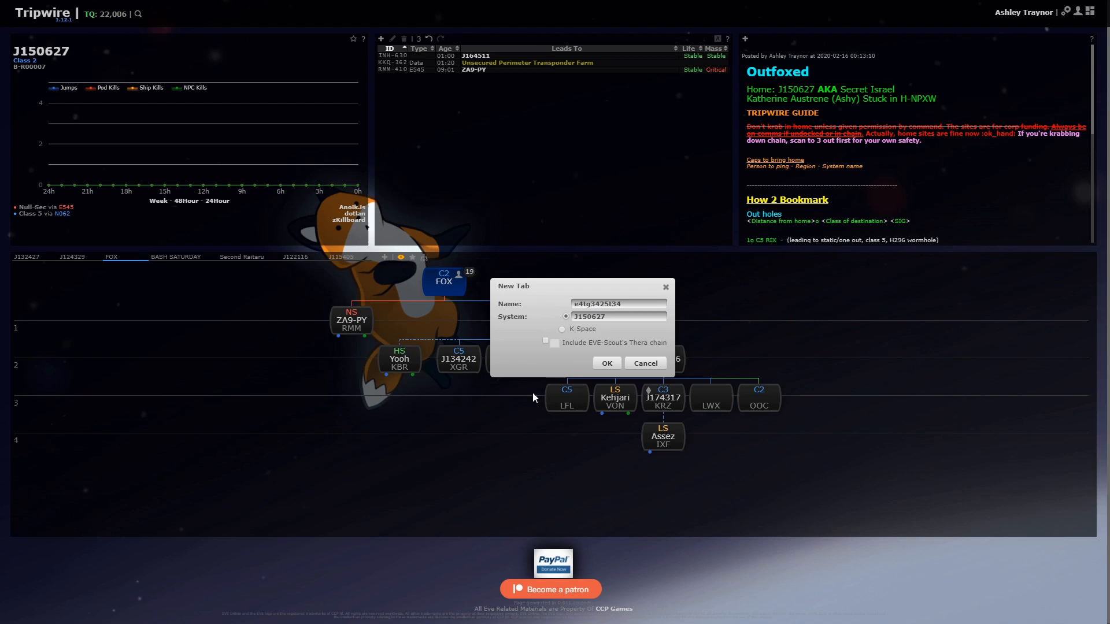
{"action": "left_click", "coordinate": [605, 363]}
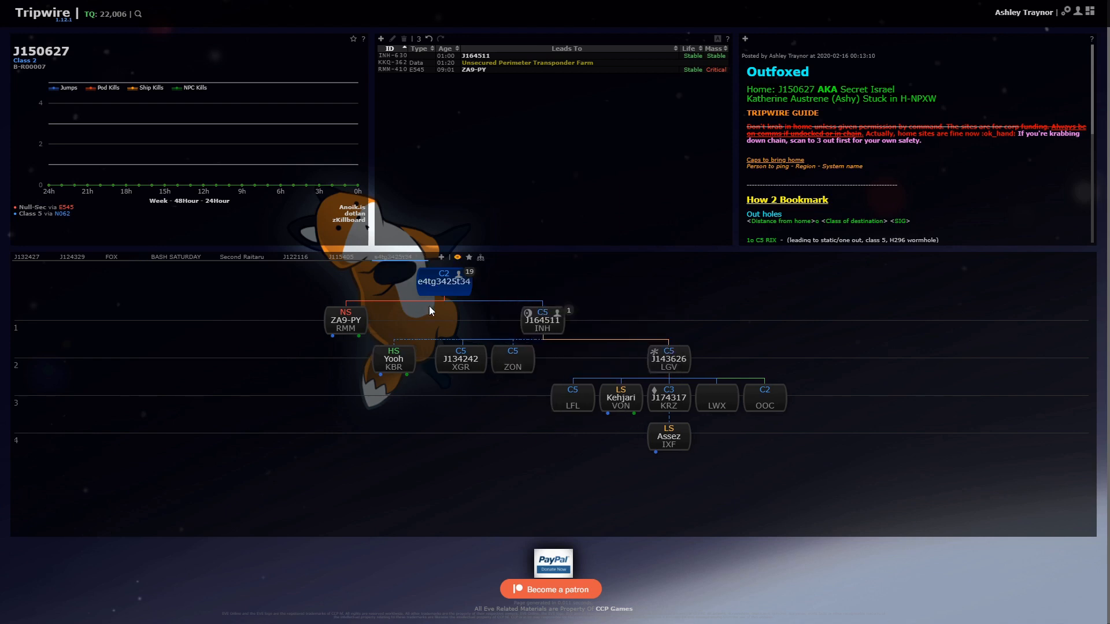
{"action": "mouse_move", "coordinate": [414, 261]}
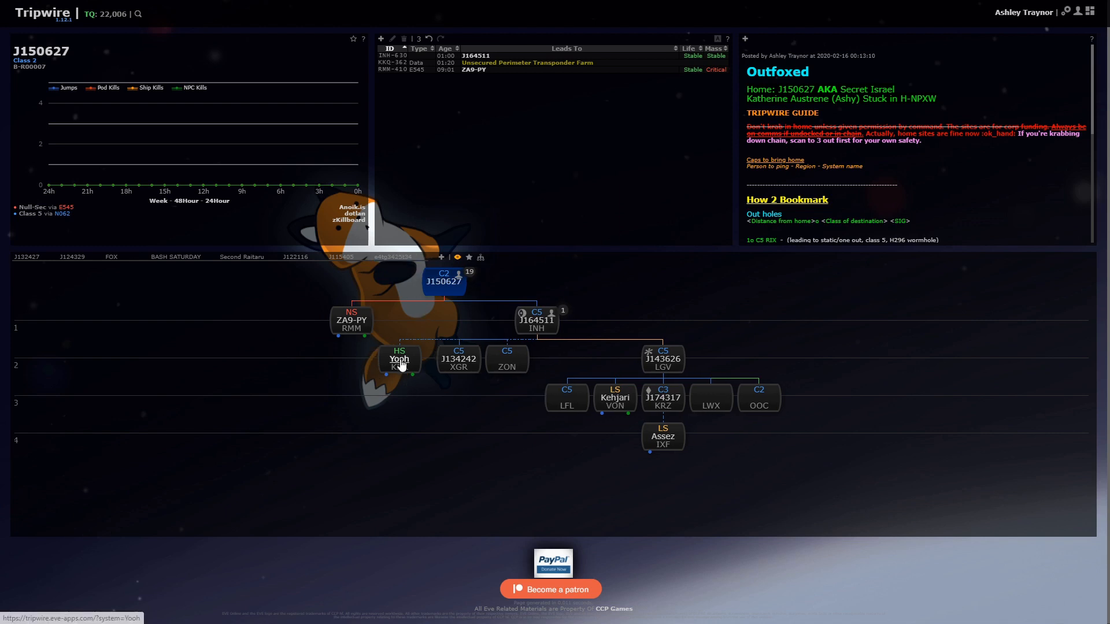
Step: On the FOX tab, check jump counts to Jita, ZA9-PY and Assez, then search 'Cat'
{"action": "left_click", "coordinate": [663, 359]}
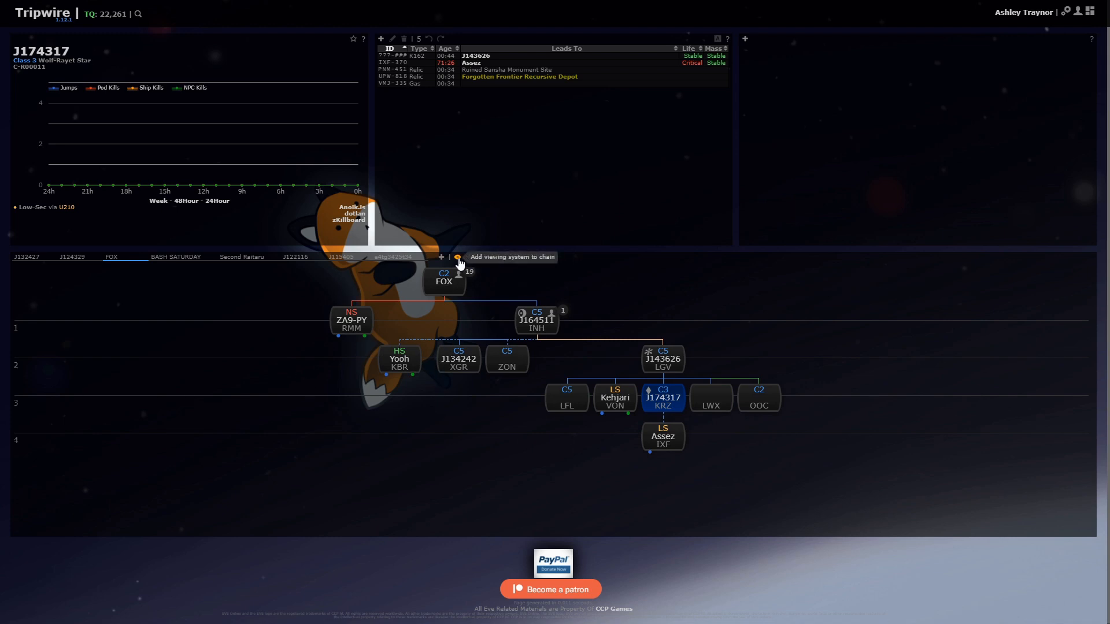
{"action": "mouse_move", "coordinate": [180, 60]}
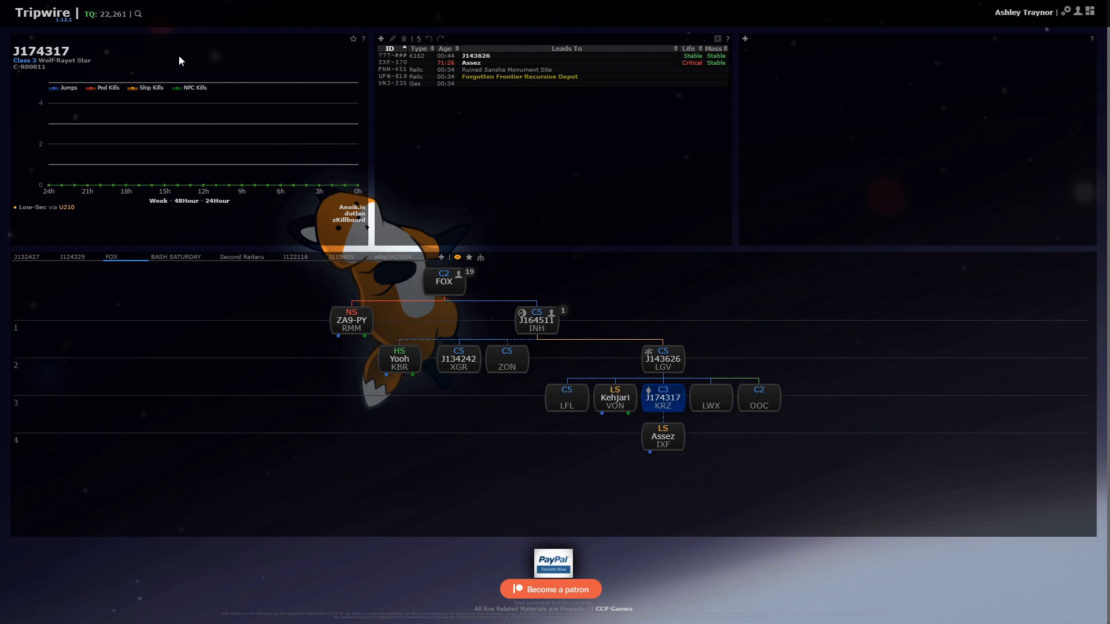
{"action": "left_click", "coordinate": [138, 13]}
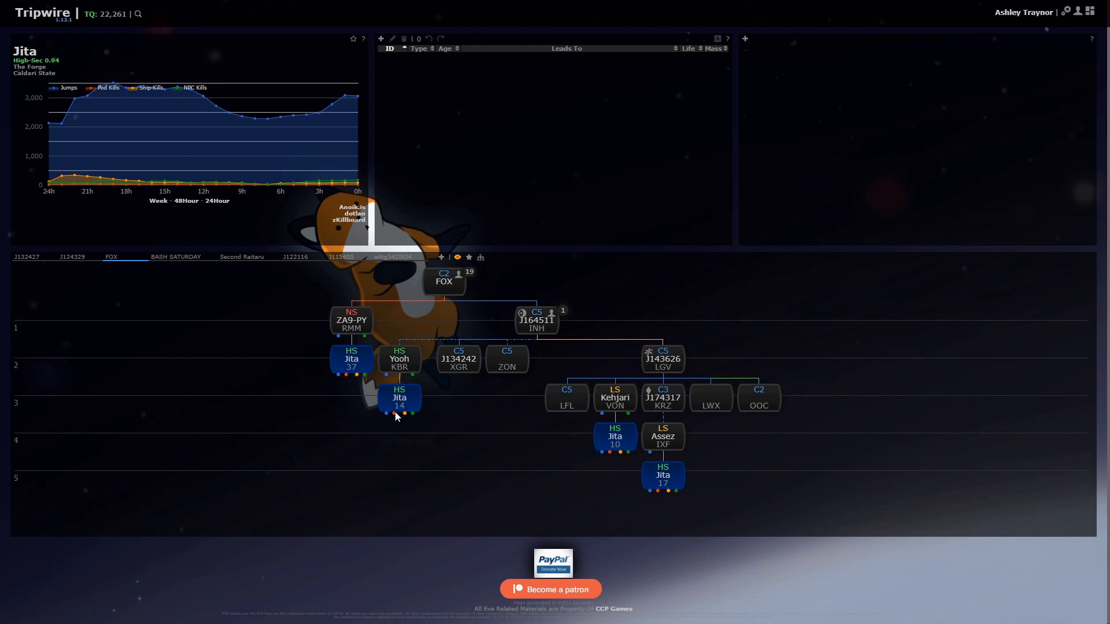
{"action": "mouse_move", "coordinate": [479, 269]}
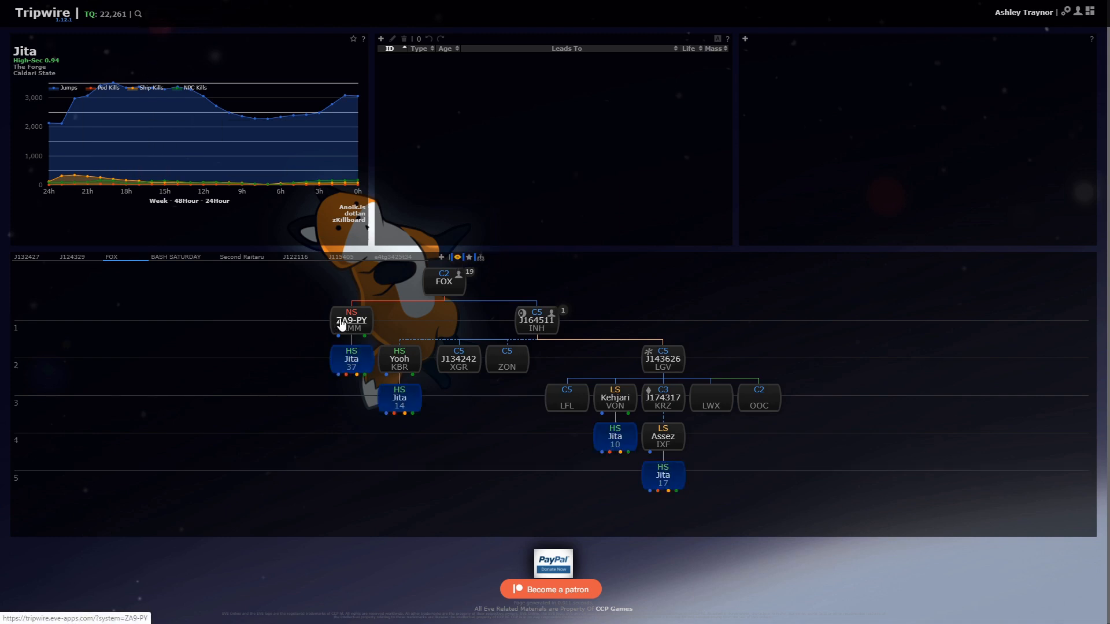
{"action": "left_click", "coordinate": [351, 320]}
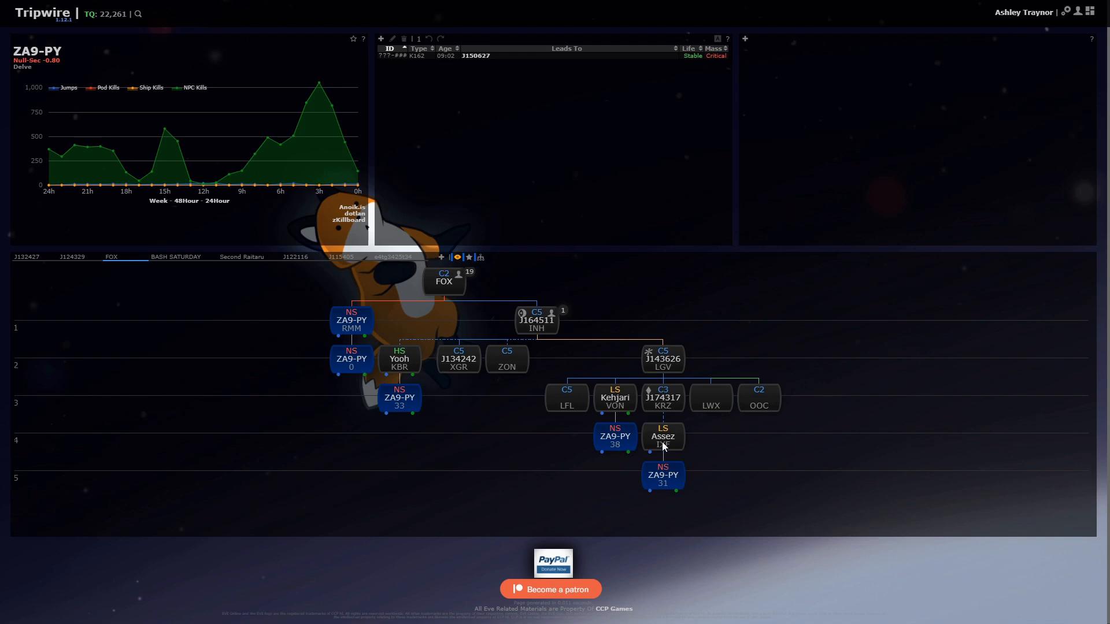
{"action": "left_click", "coordinate": [662, 437]}
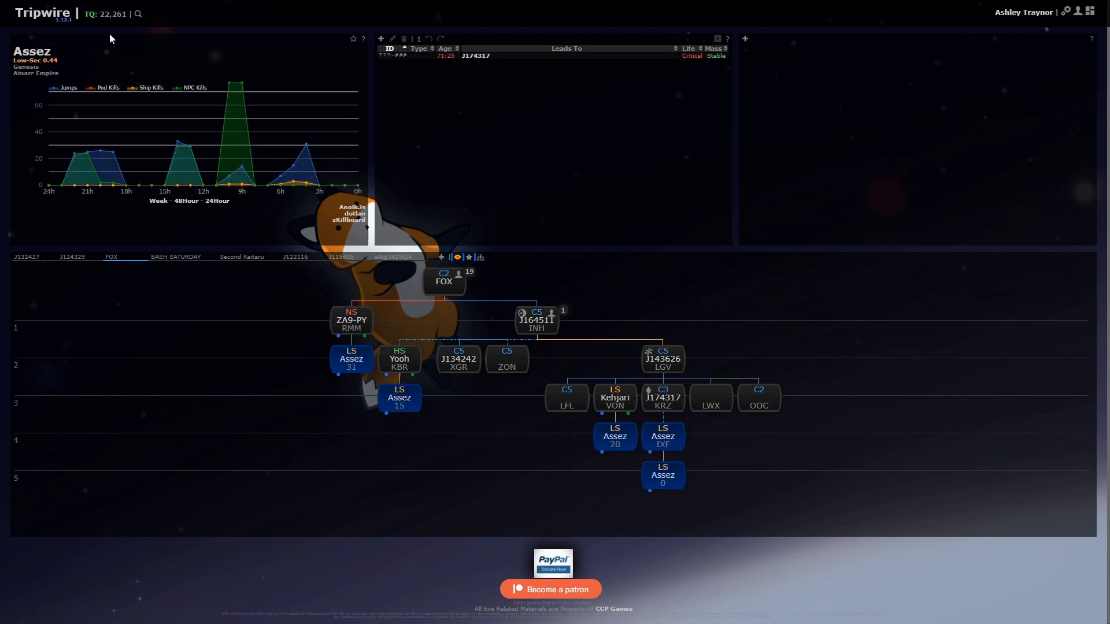
{"action": "type", "text": "cat"}
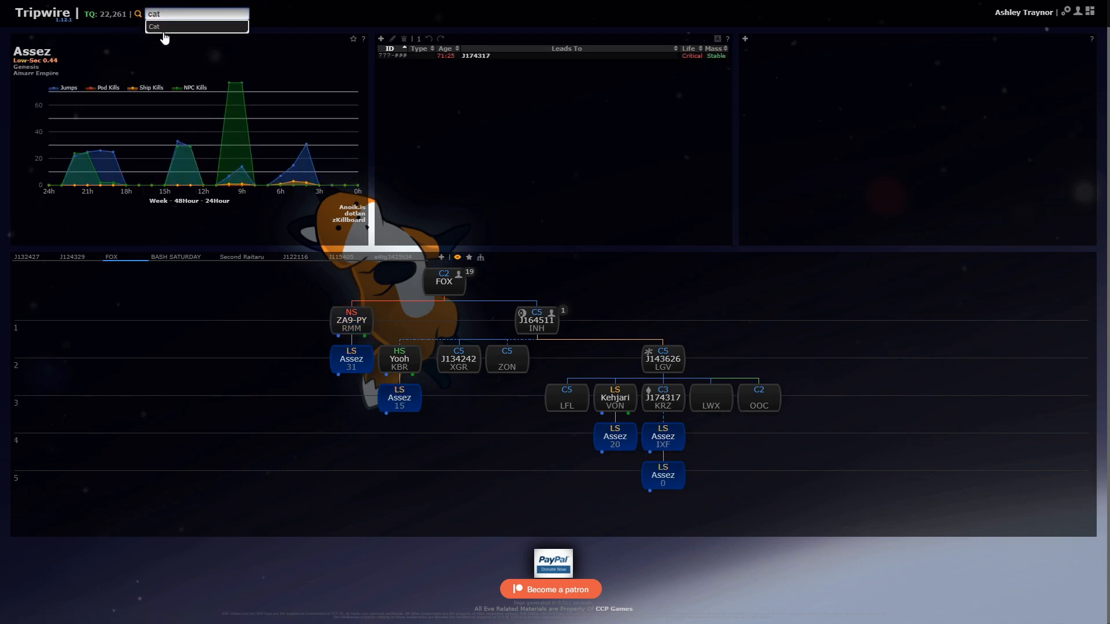
{"action": "type", "text": "Cat"}
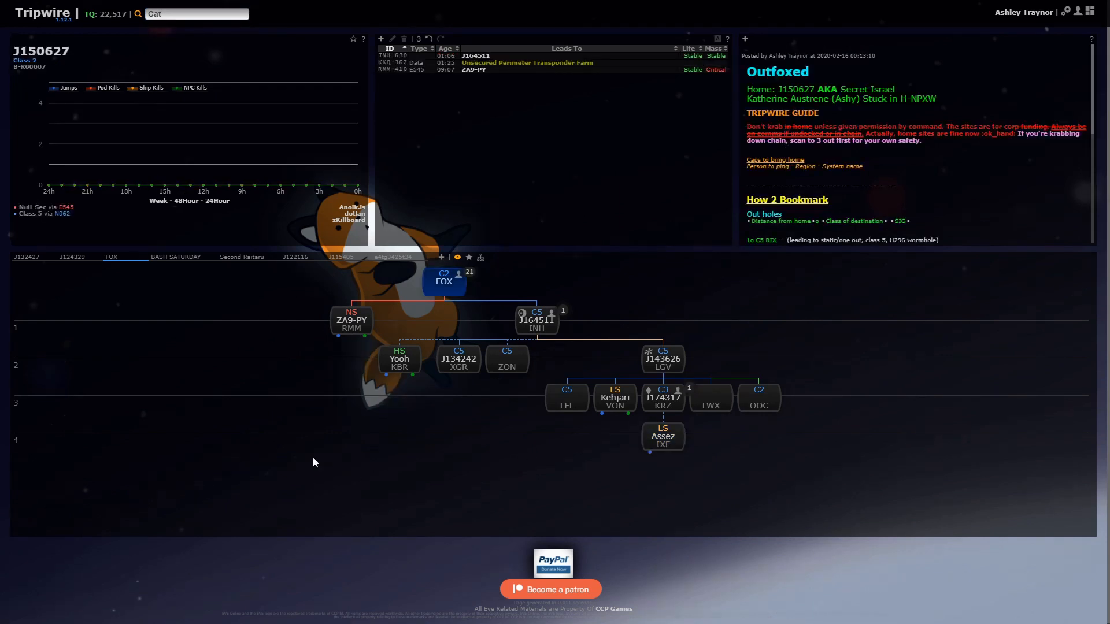
Step: Name the RMM-410 signature 'cvrthgdf', save it, and view Jita's jump counts
{"action": "right_click", "coordinate": [662, 359]}
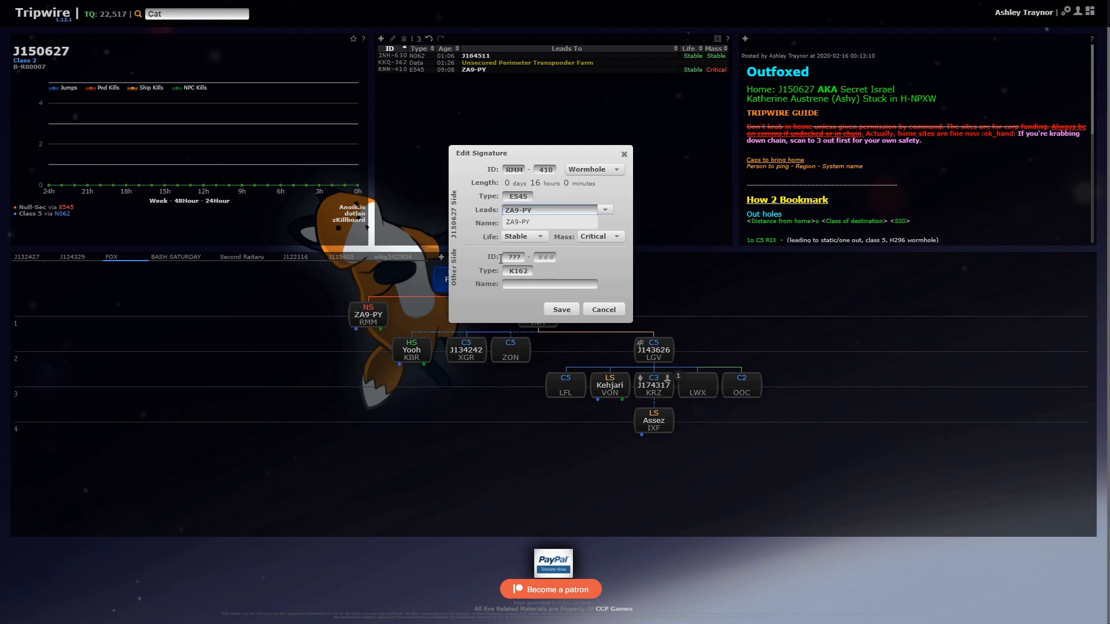
{"action": "left_click", "coordinate": [548, 222]}
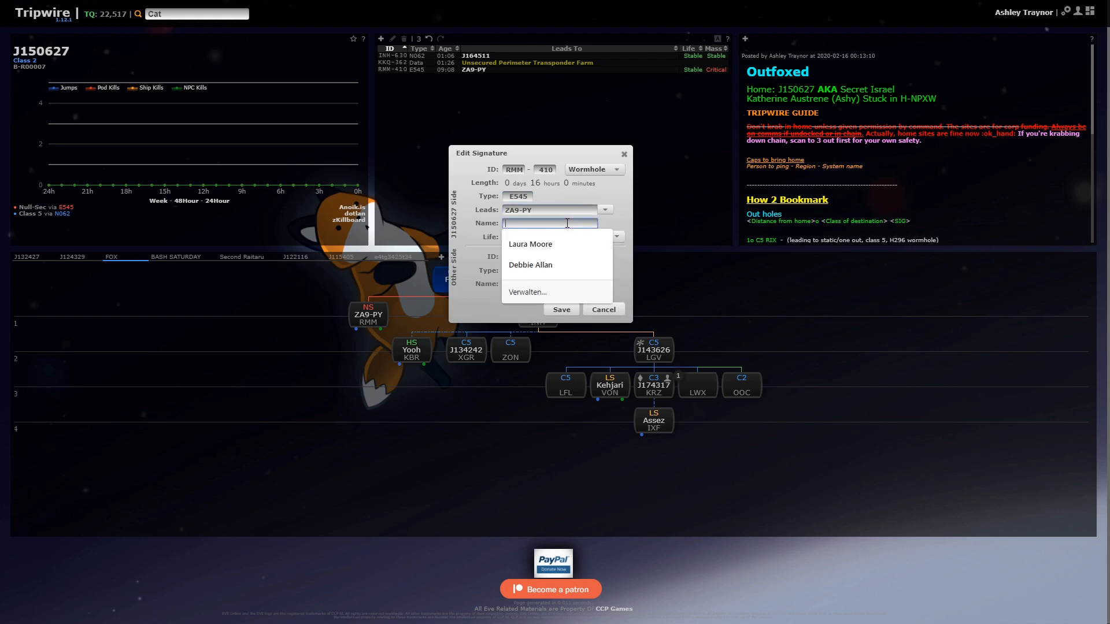
{"action": "type", "text": "cvrthgdf"}
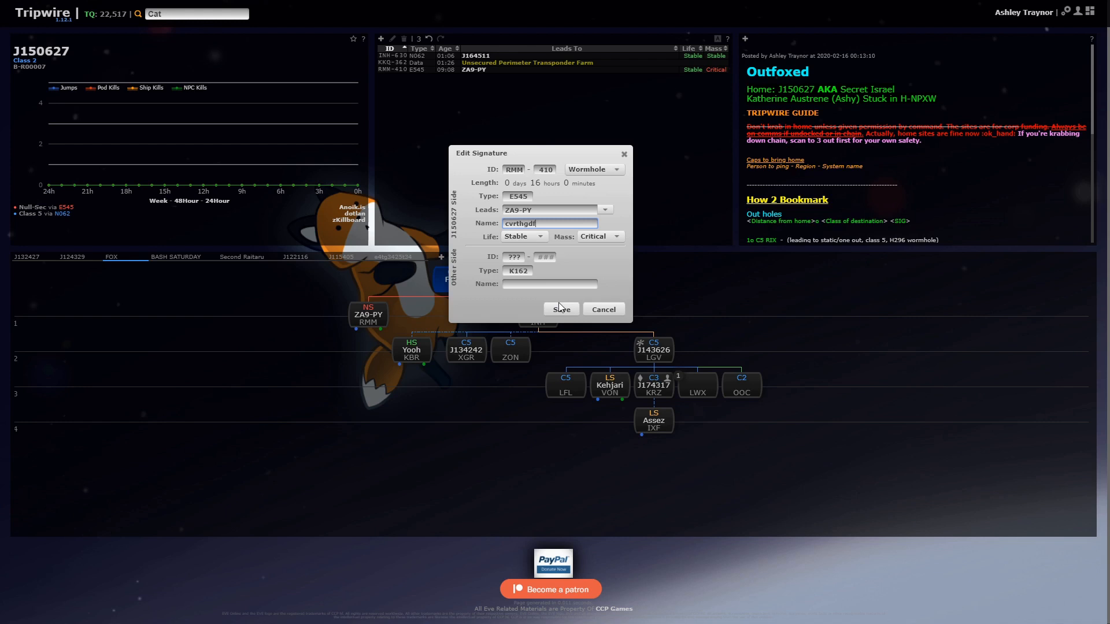
{"action": "left_click", "coordinate": [560, 309]}
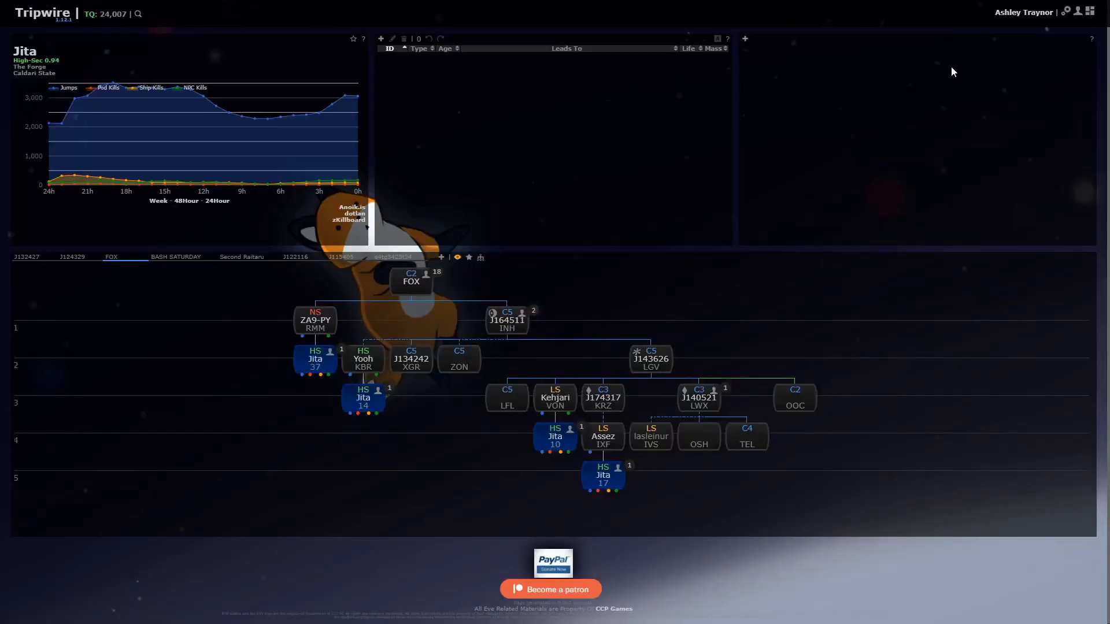
{"action": "left_click", "coordinate": [1022, 12]}
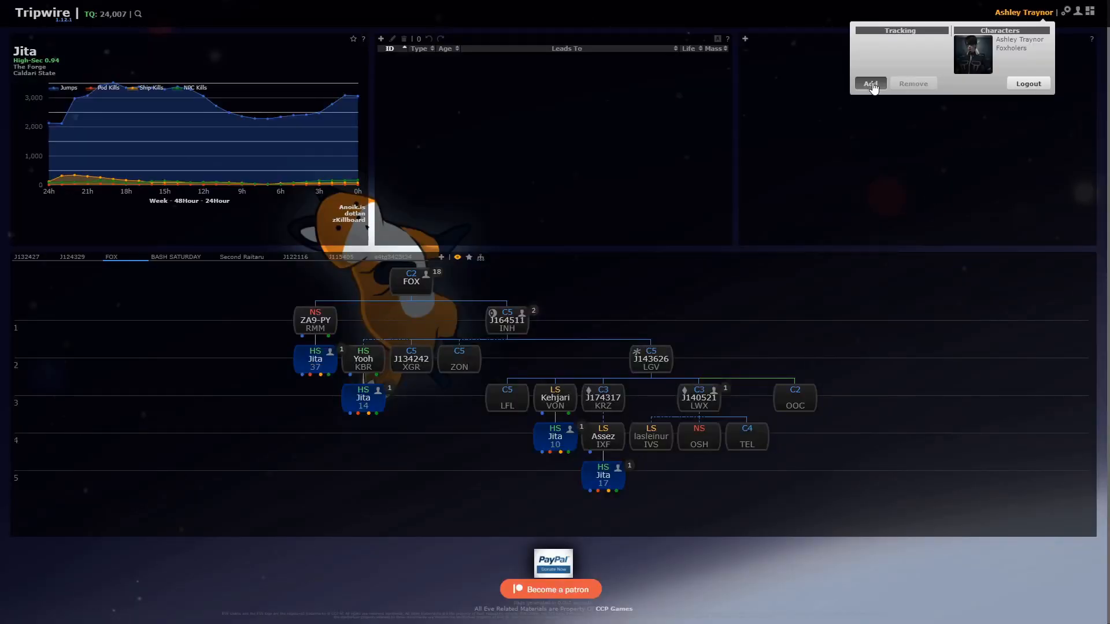
Step: Add Ashley Traynor for tracking by signing in and authorizing via EVE Online SSO
{"action": "left_click", "coordinate": [870, 83]}
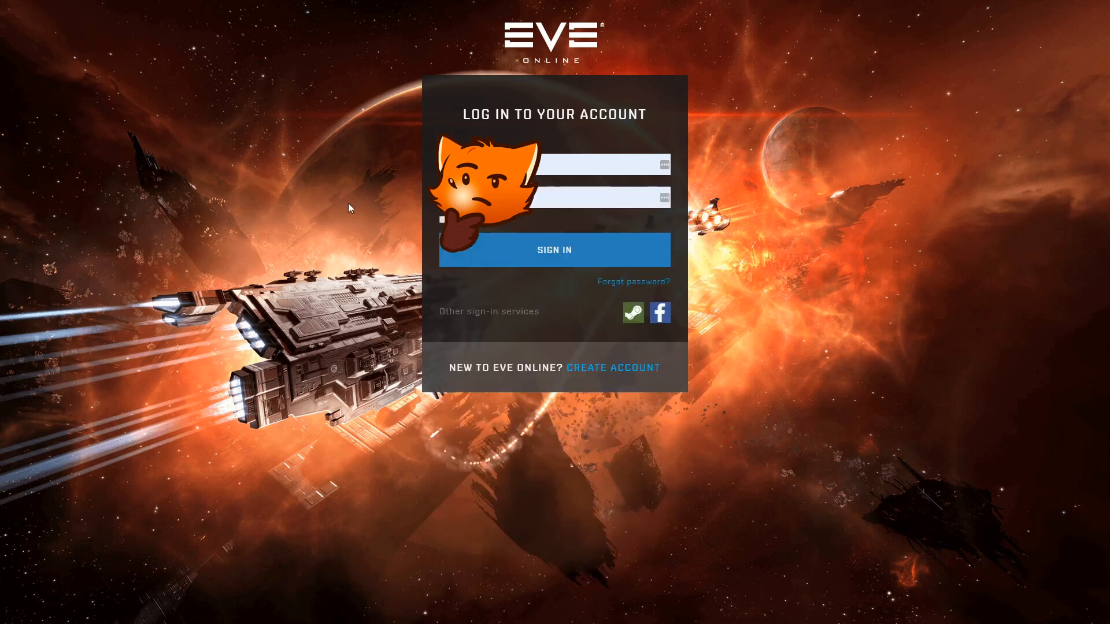
{"action": "mouse_move", "coordinate": [511, 259]}
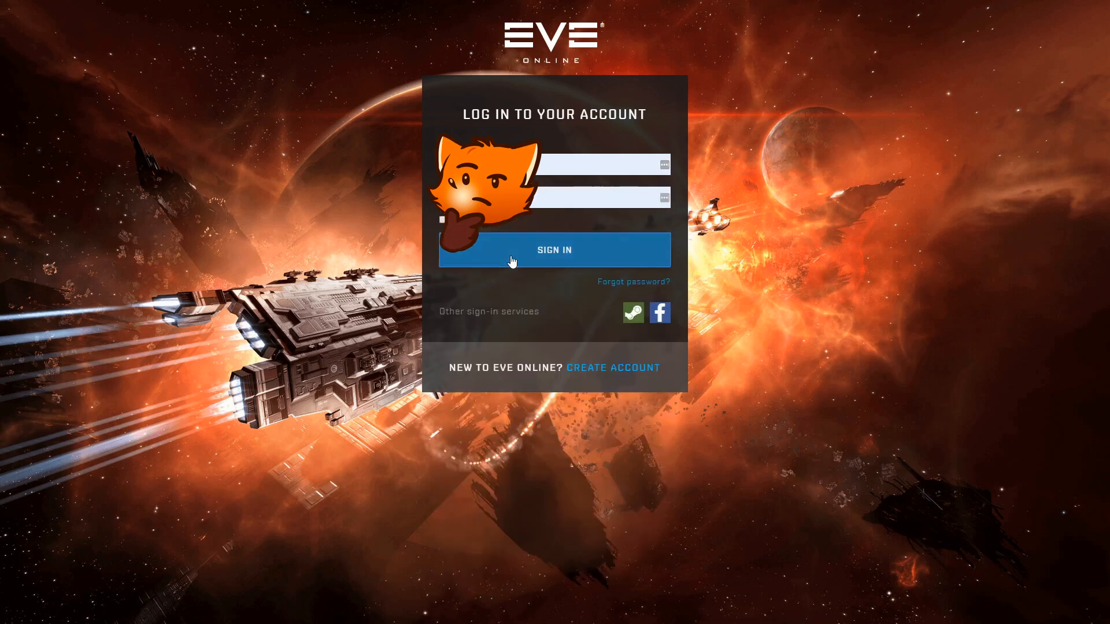
{"action": "left_click", "coordinate": [554, 249]}
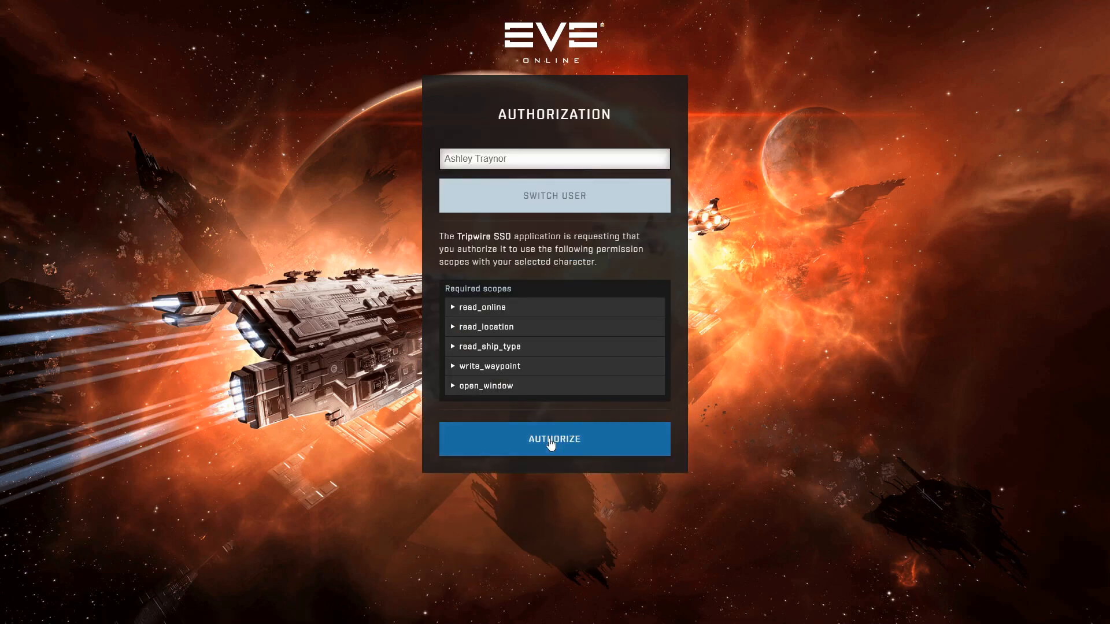
{"action": "left_click", "coordinate": [554, 438]}
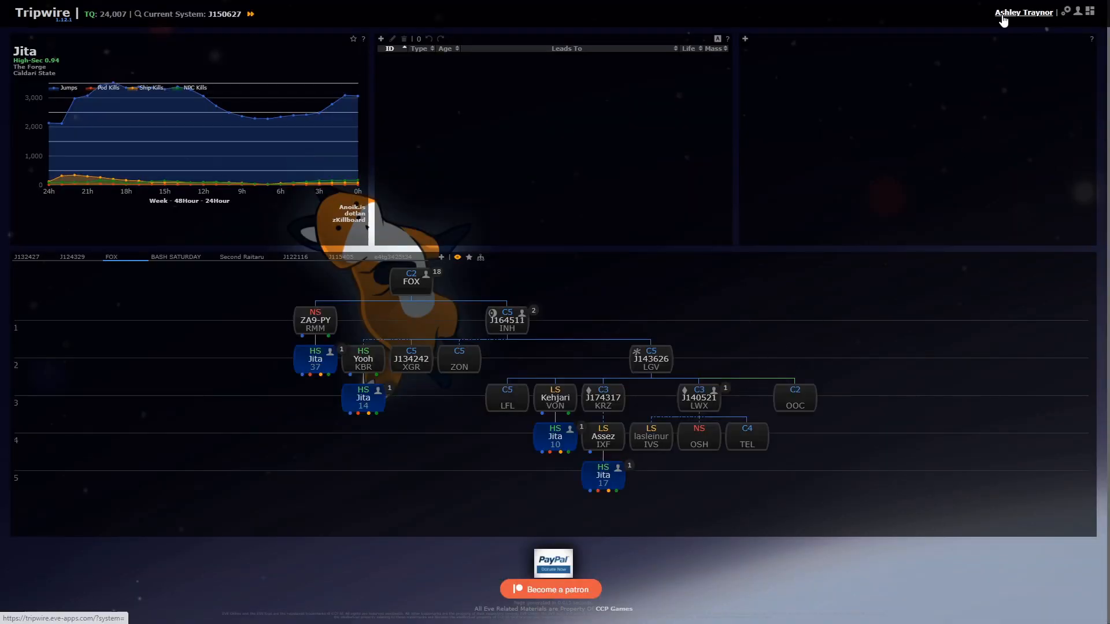
Step: View Assez with chain nodes showing jump distances to it
{"action": "left_click", "coordinate": [1022, 12]}
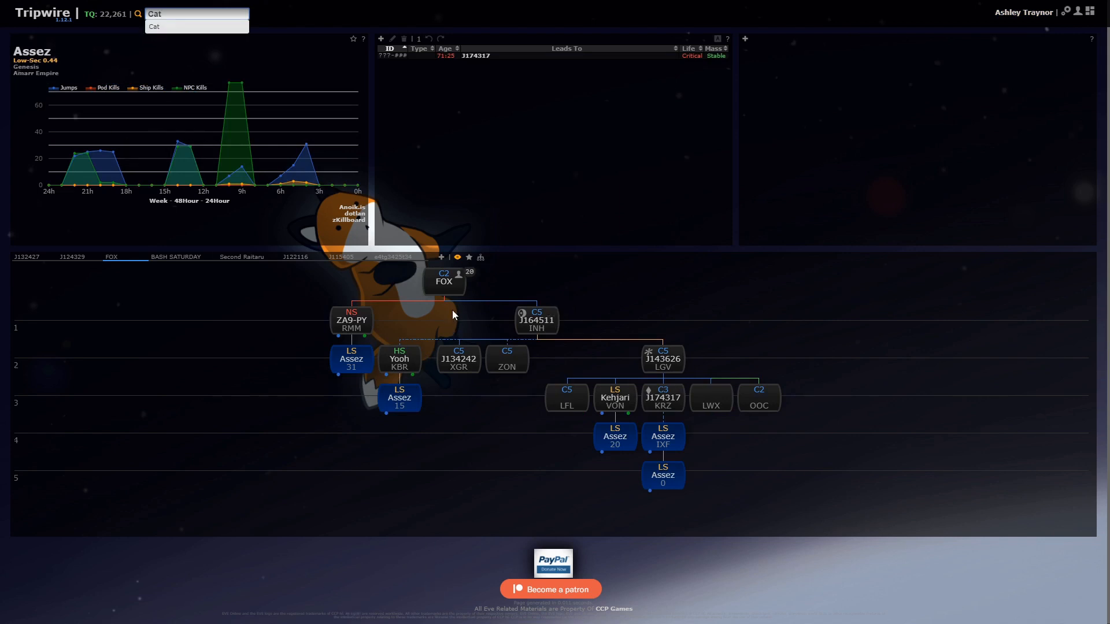
{"action": "mouse_move", "coordinate": [478, 303]}
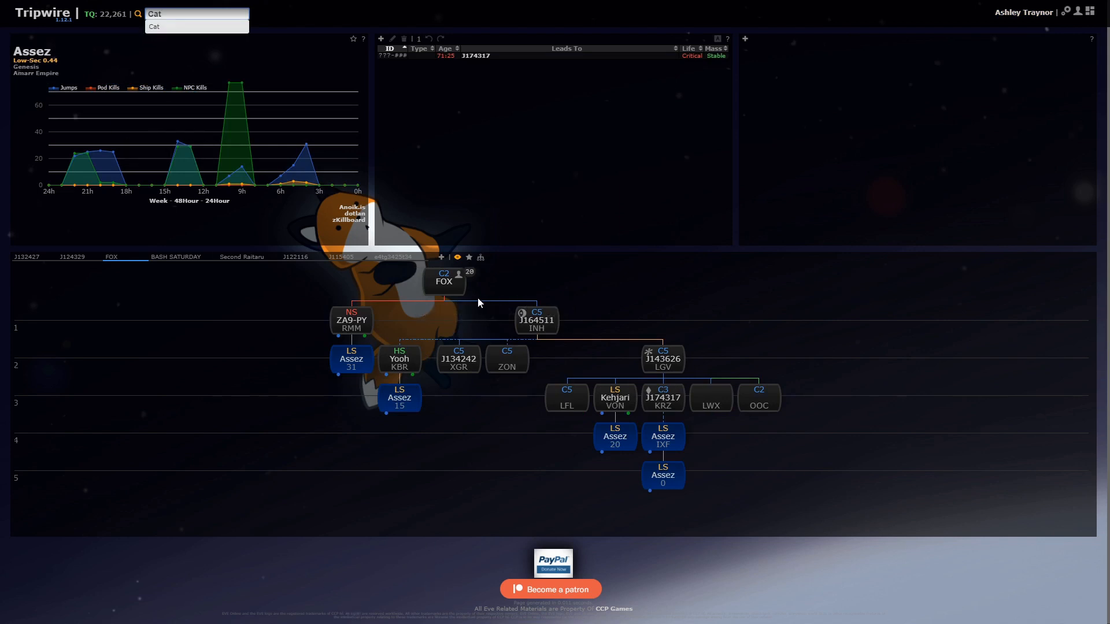
{"action": "mouse_move", "coordinate": [385, 302]}
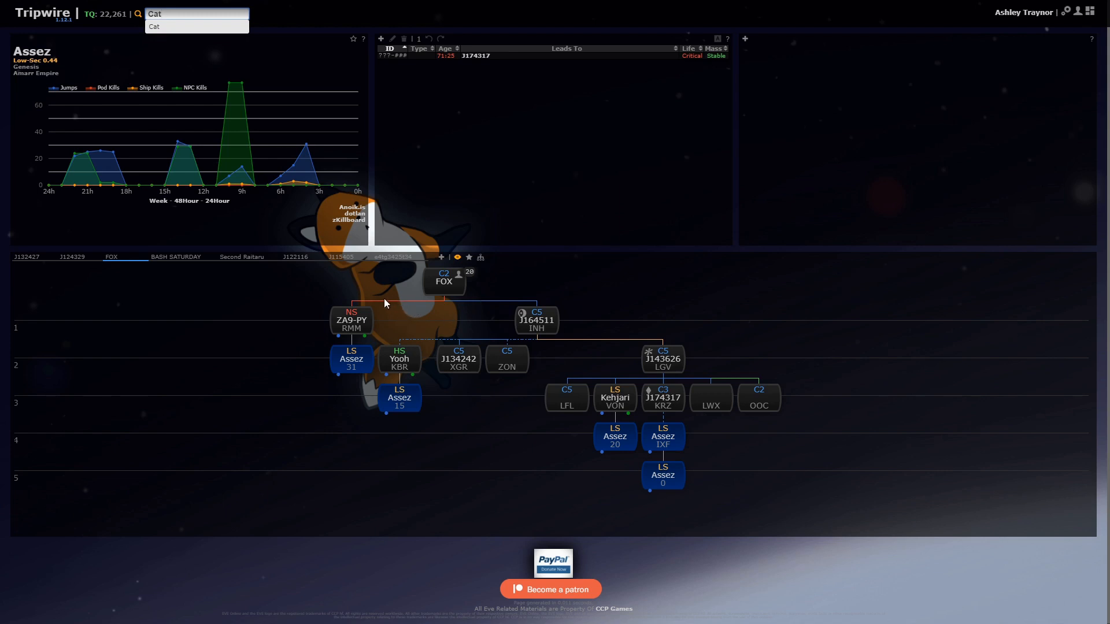
{"action": "mouse_move", "coordinate": [565, 350]}
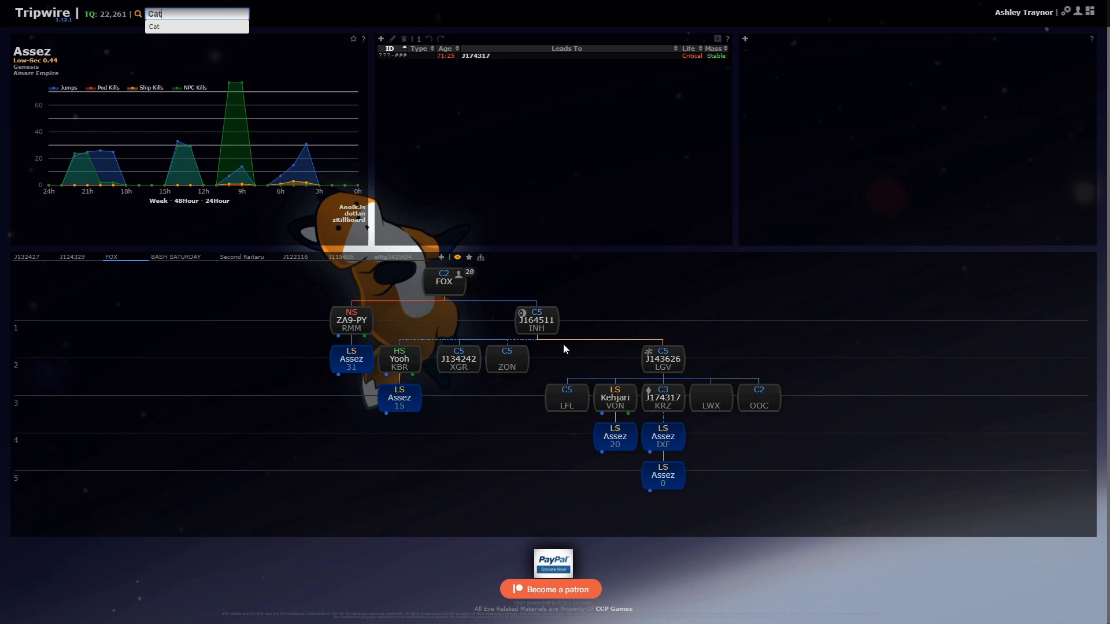
{"action": "mouse_move", "coordinate": [657, 371]}
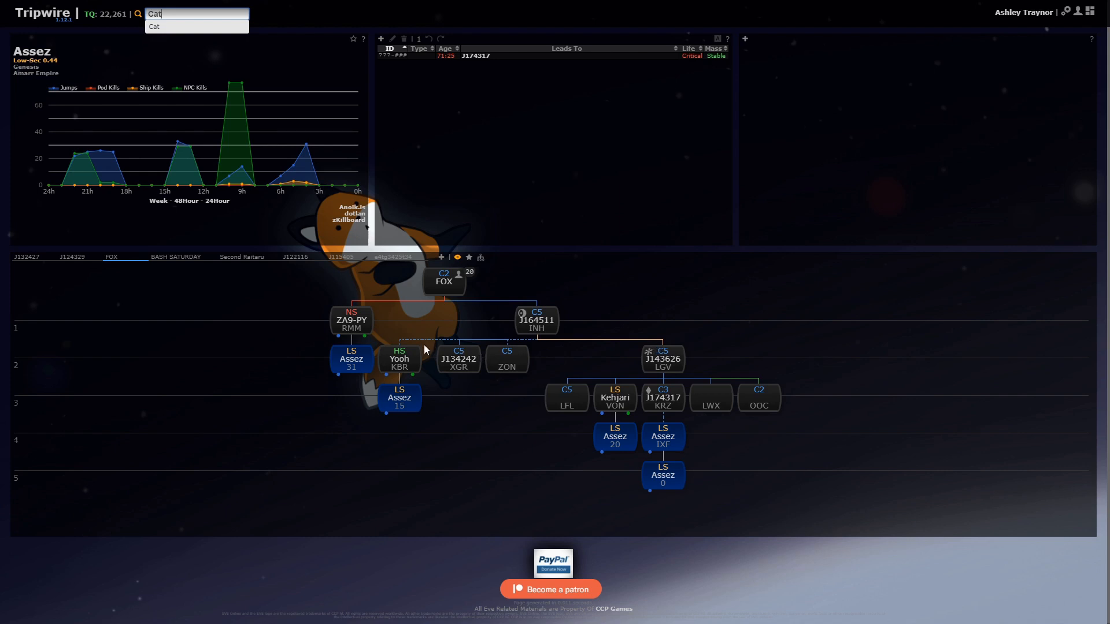
{"action": "mouse_move", "coordinate": [428, 347]}
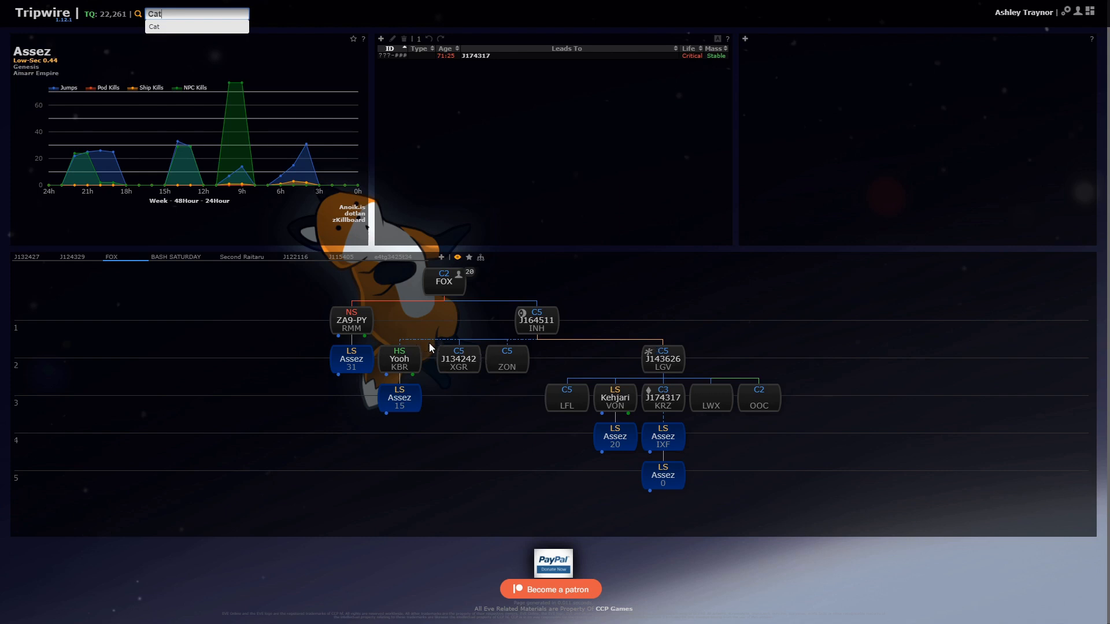
{"action": "mouse_move", "coordinate": [703, 391]}
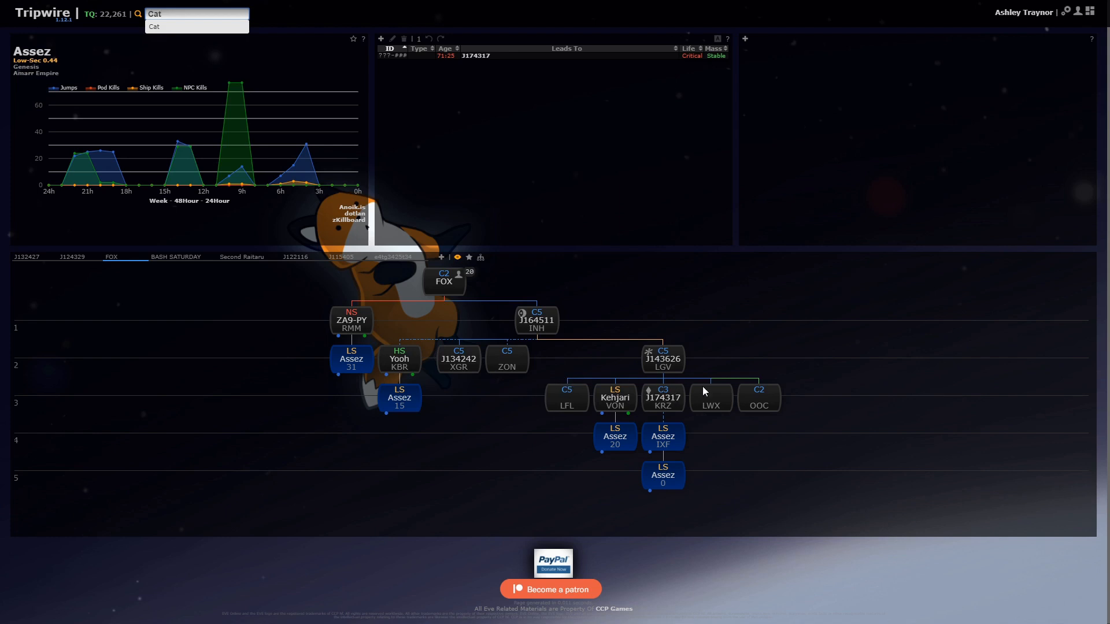
{"action": "mouse_move", "coordinate": [736, 385]}
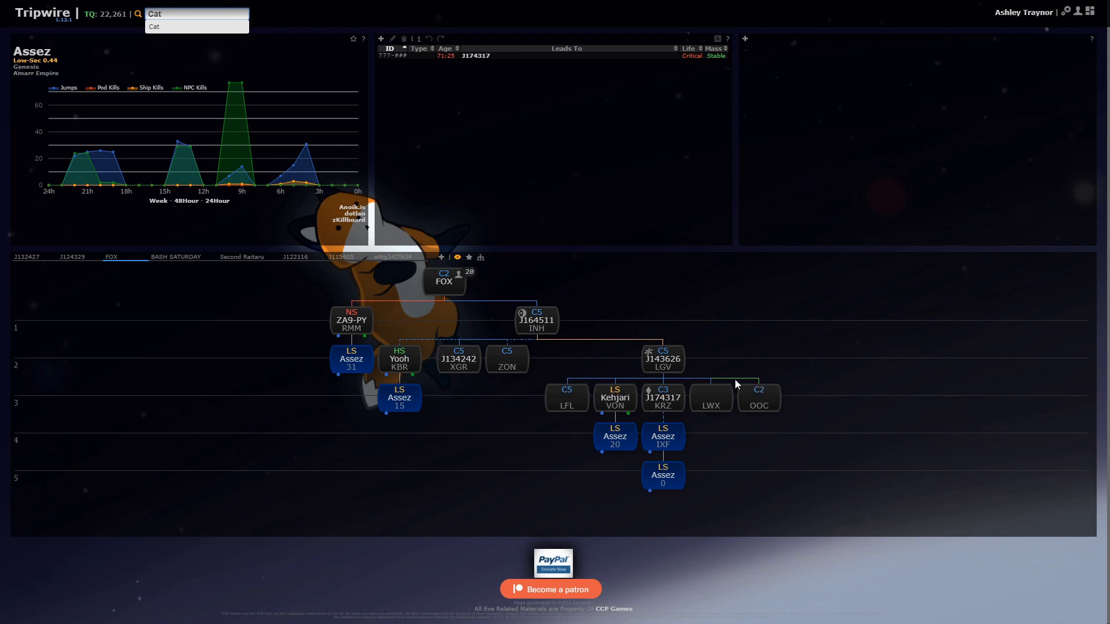
{"action": "mouse_move", "coordinate": [277, 417]}
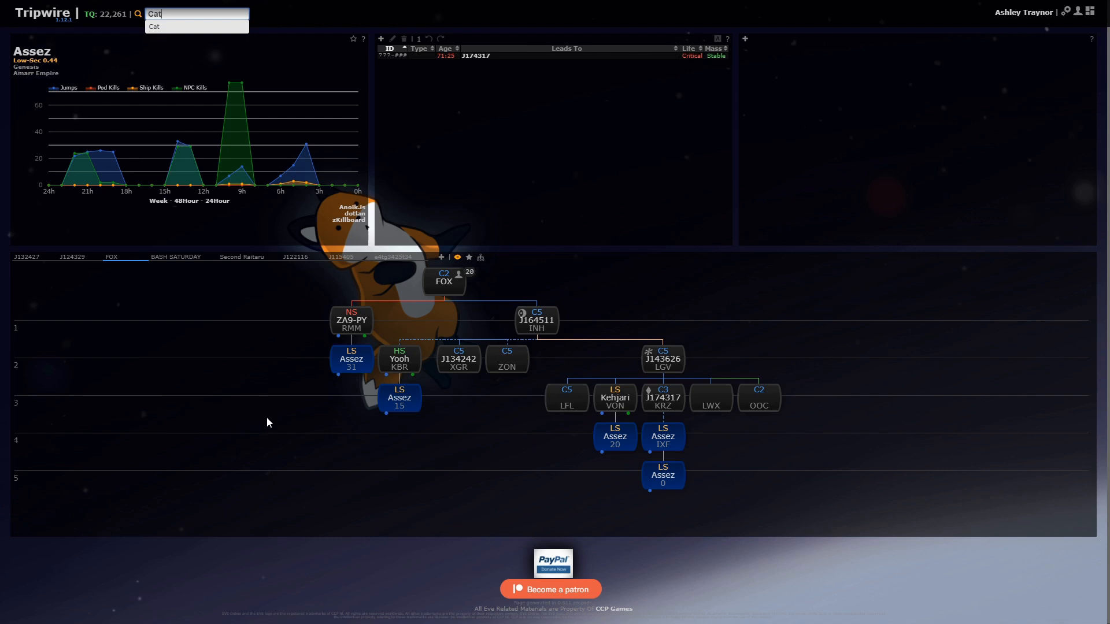
{"action": "mouse_move", "coordinate": [662, 363]}
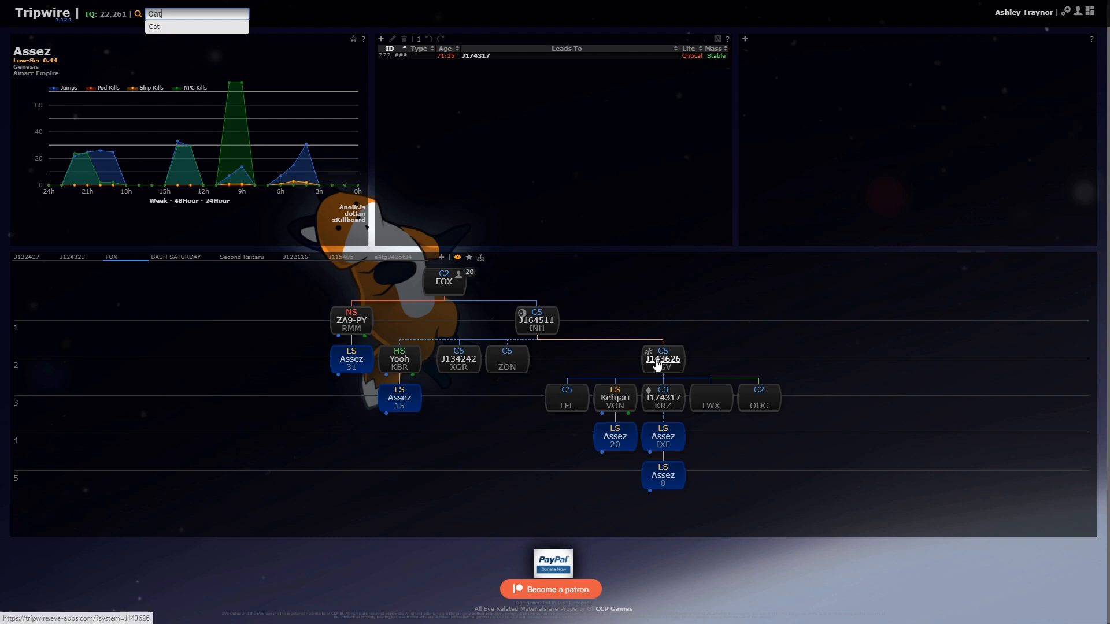
Step: In J143626, set signature LFL-305's type to K162 and save
{"action": "left_click", "coordinate": [663, 359]}
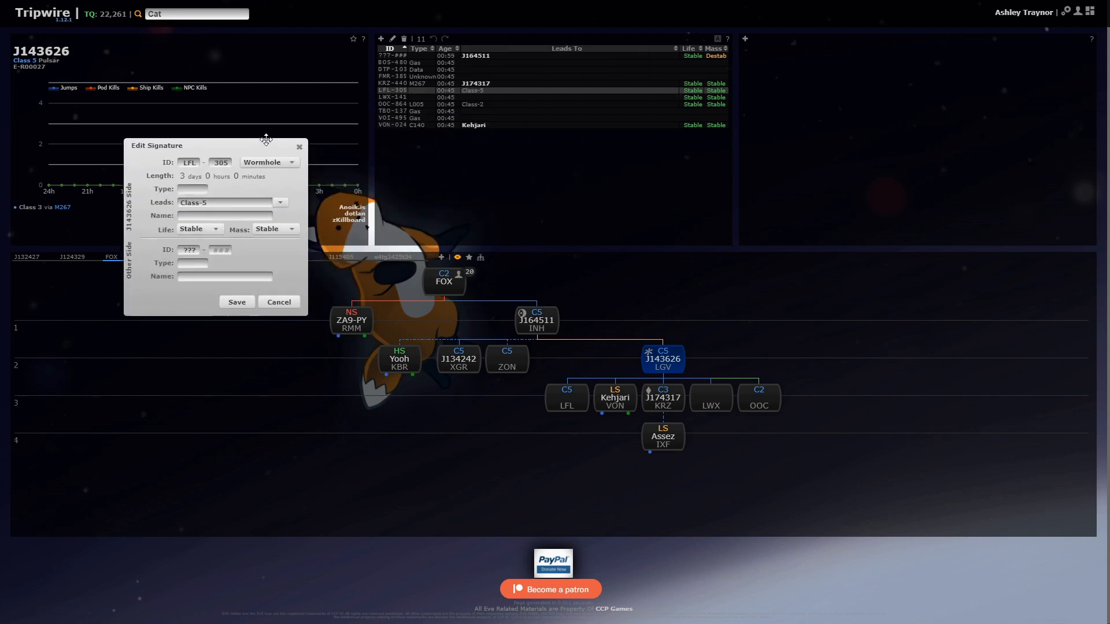
{"action": "left_click", "coordinate": [227, 202]}
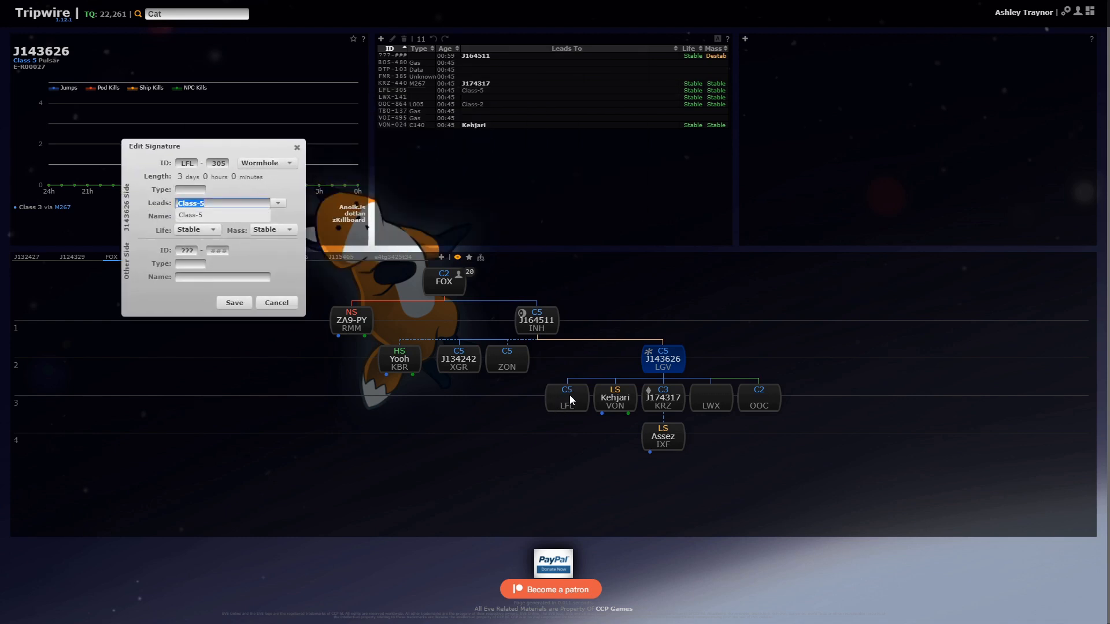
{"action": "mouse_move", "coordinate": [276, 303]}
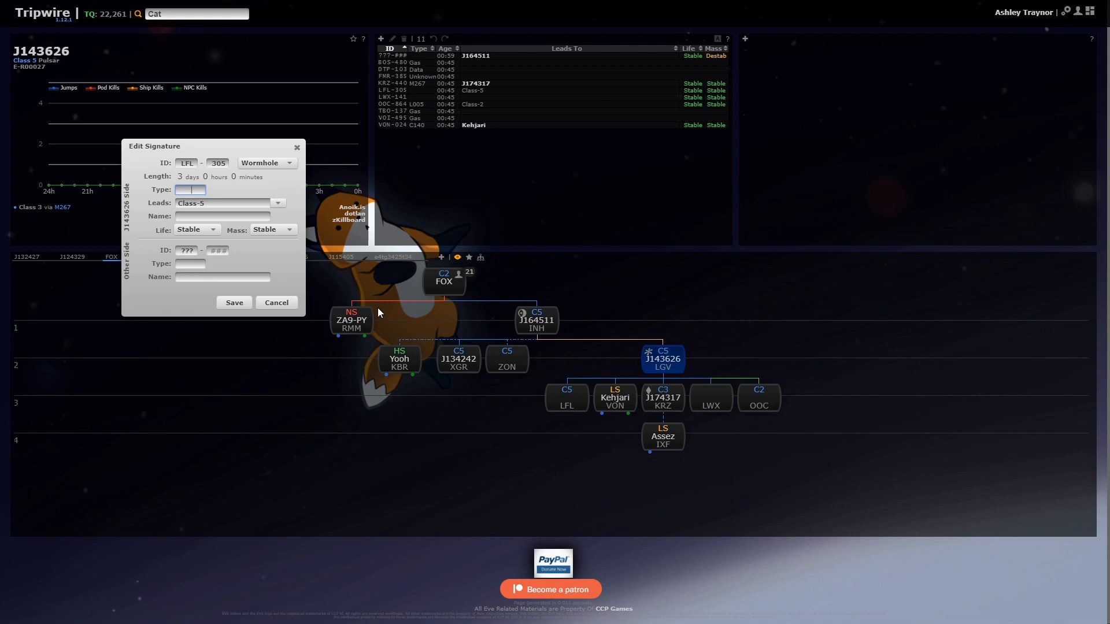
{"action": "type", "text": "K162"}
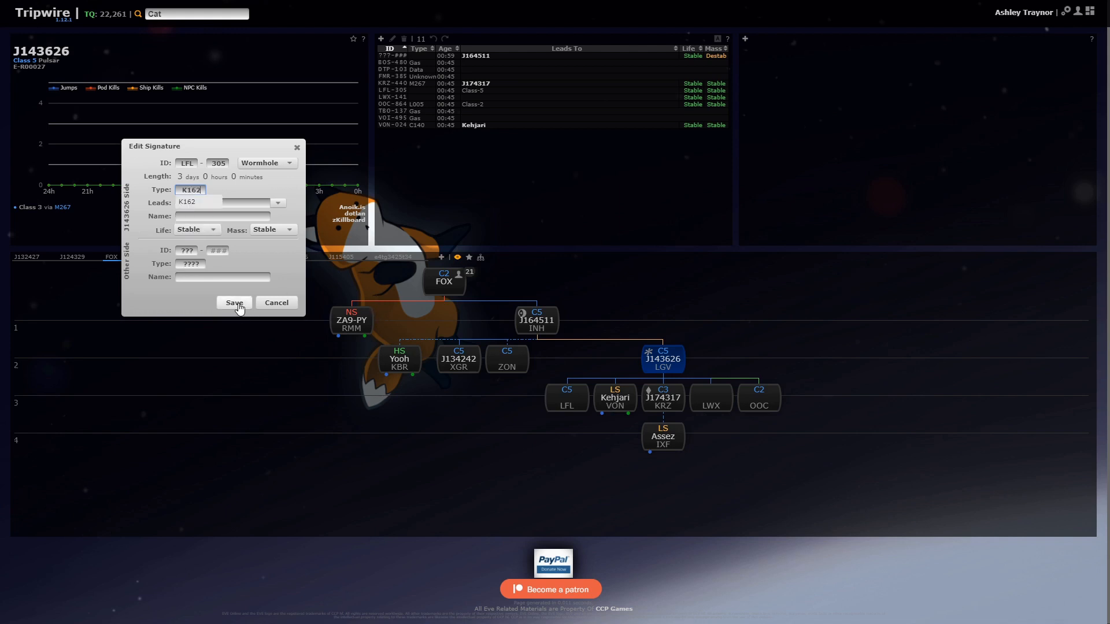
{"action": "left_click", "coordinate": [233, 303]}
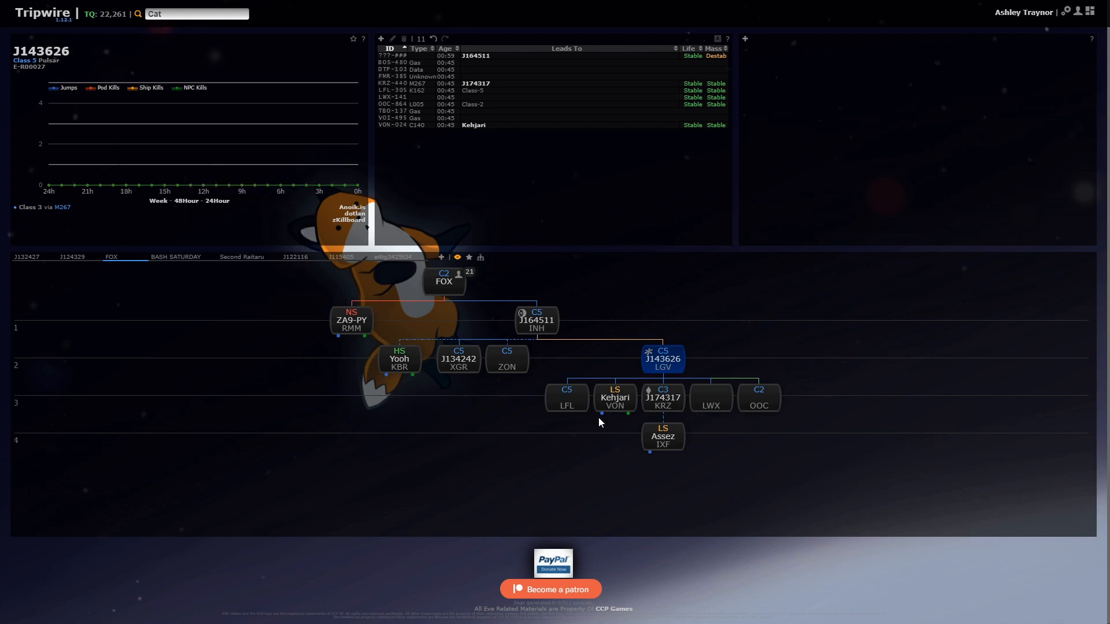